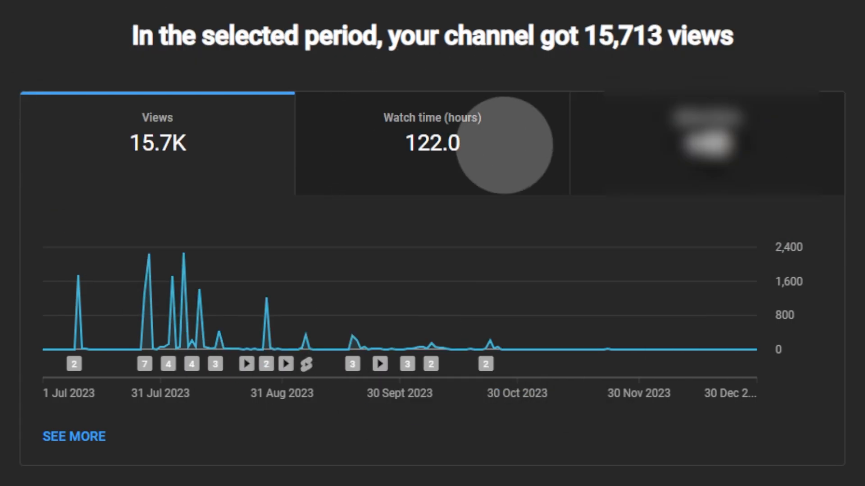
Chart the channel's watch time in hours (122.0 total, July–December 2023) in place of views.
click(432, 133)
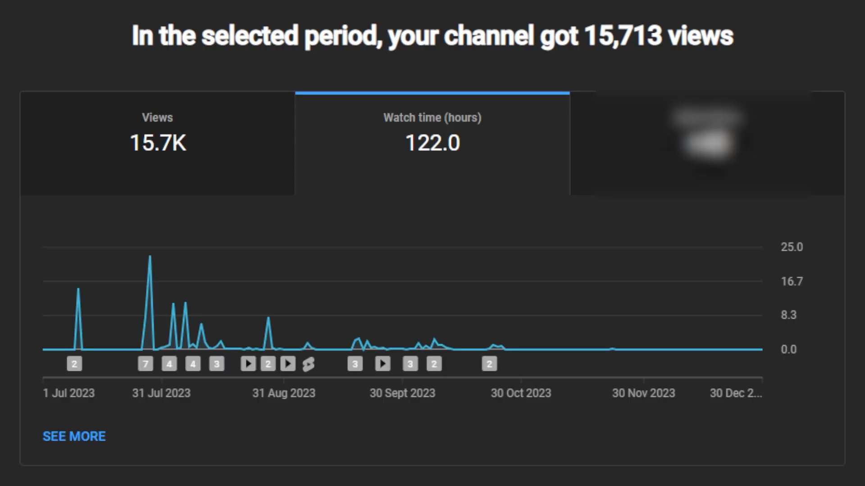
click(705, 142)
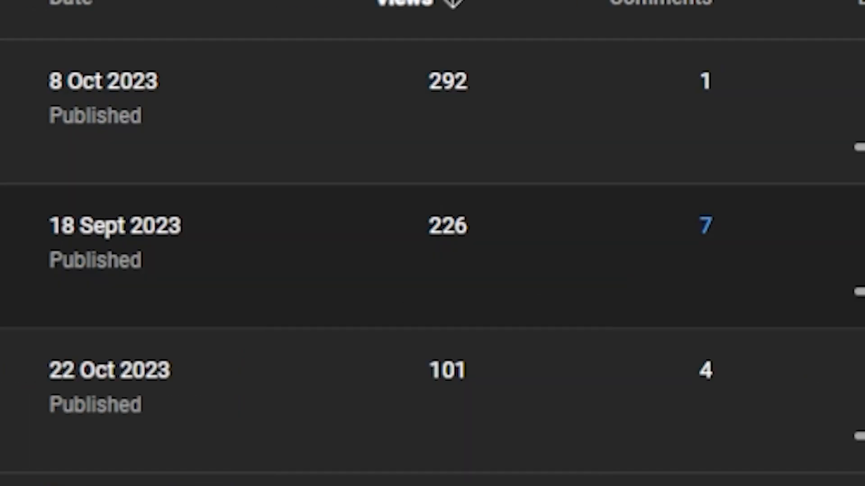
scroll(right, 3)
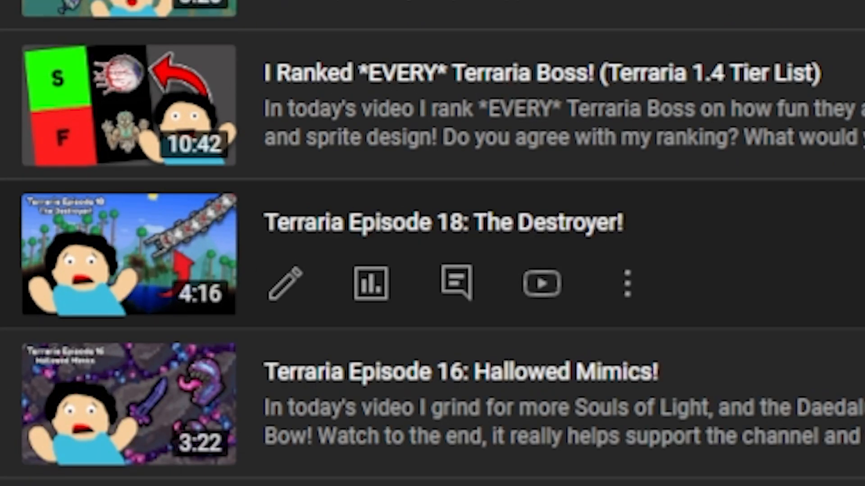
mouse_move(419, 257)
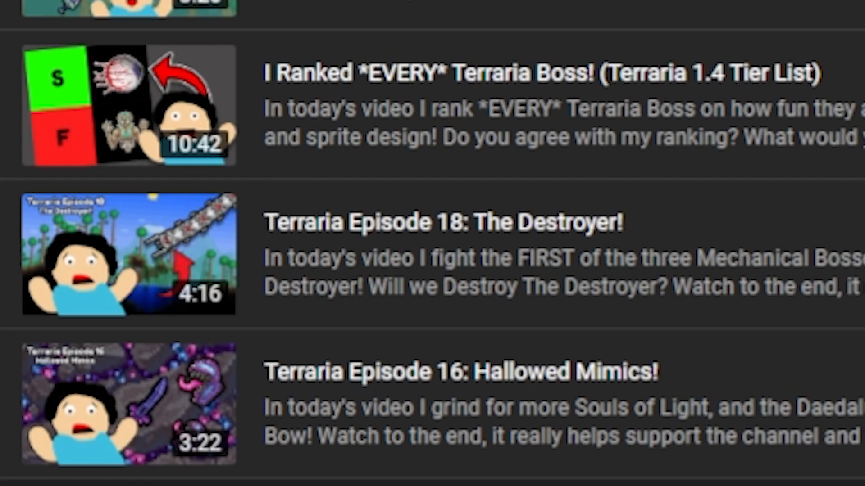